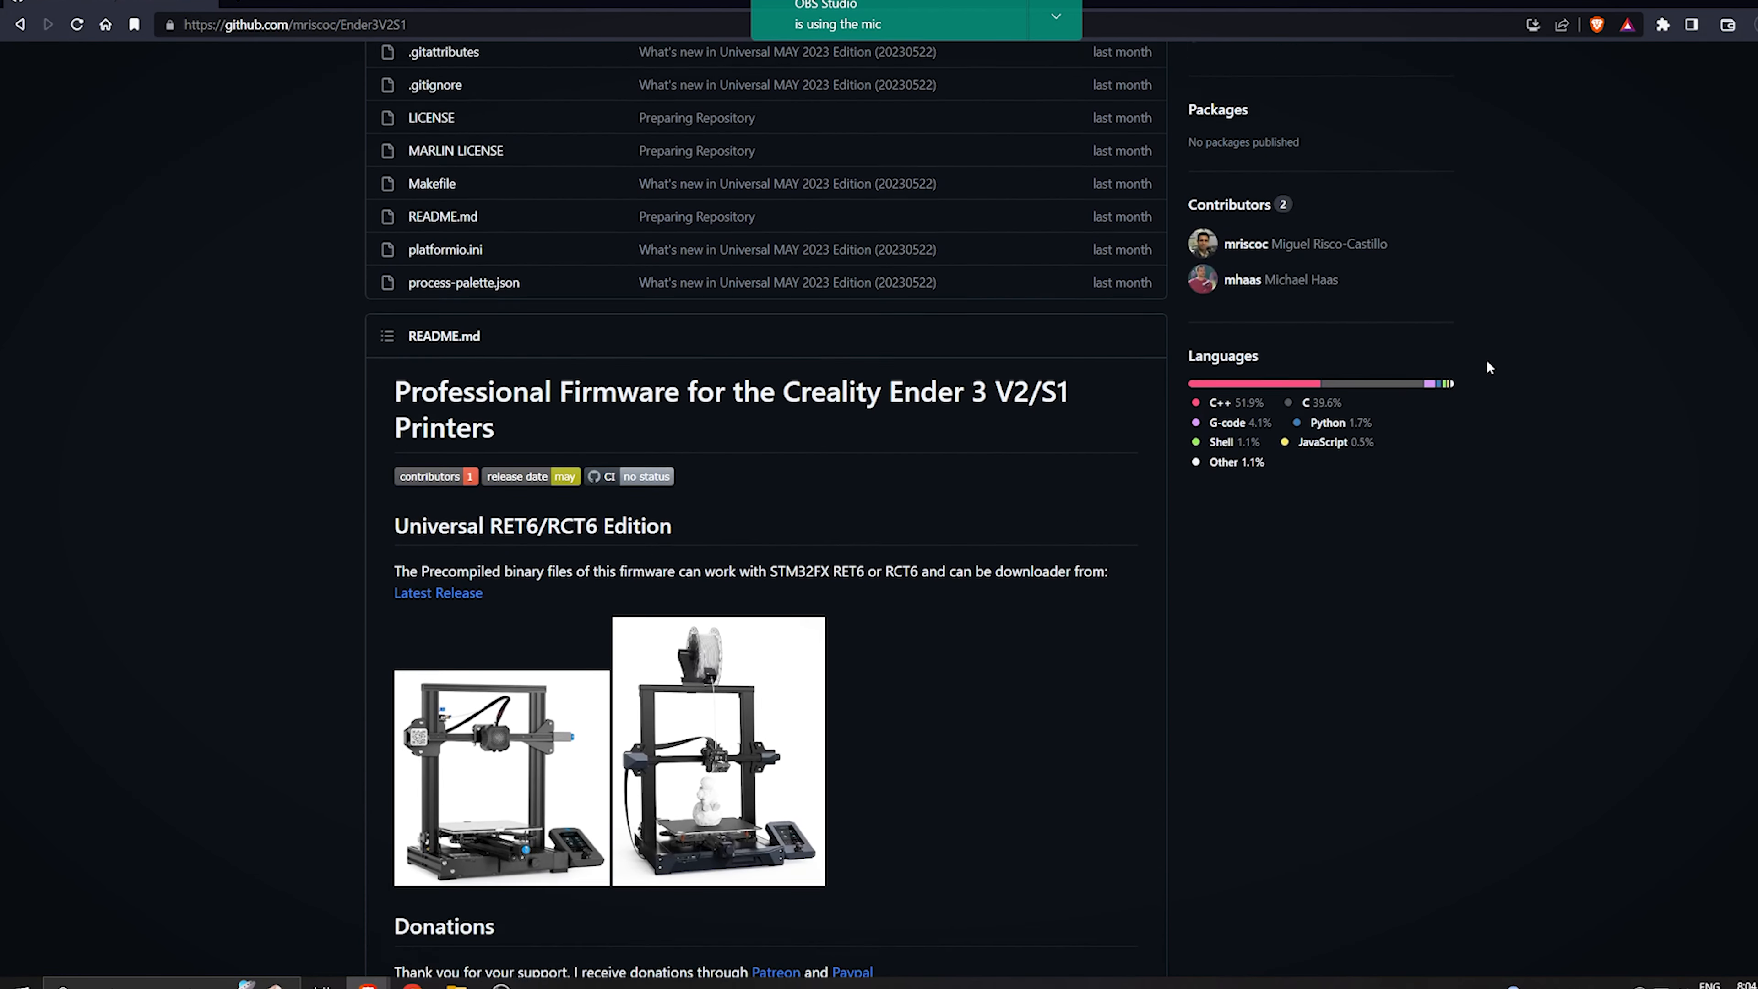
Step: From the May 2023 release assets, download Ender3V2-422-BLTUBL-MPC-20230522B.bin
{"action": "left_click", "coordinate": [437, 592]}
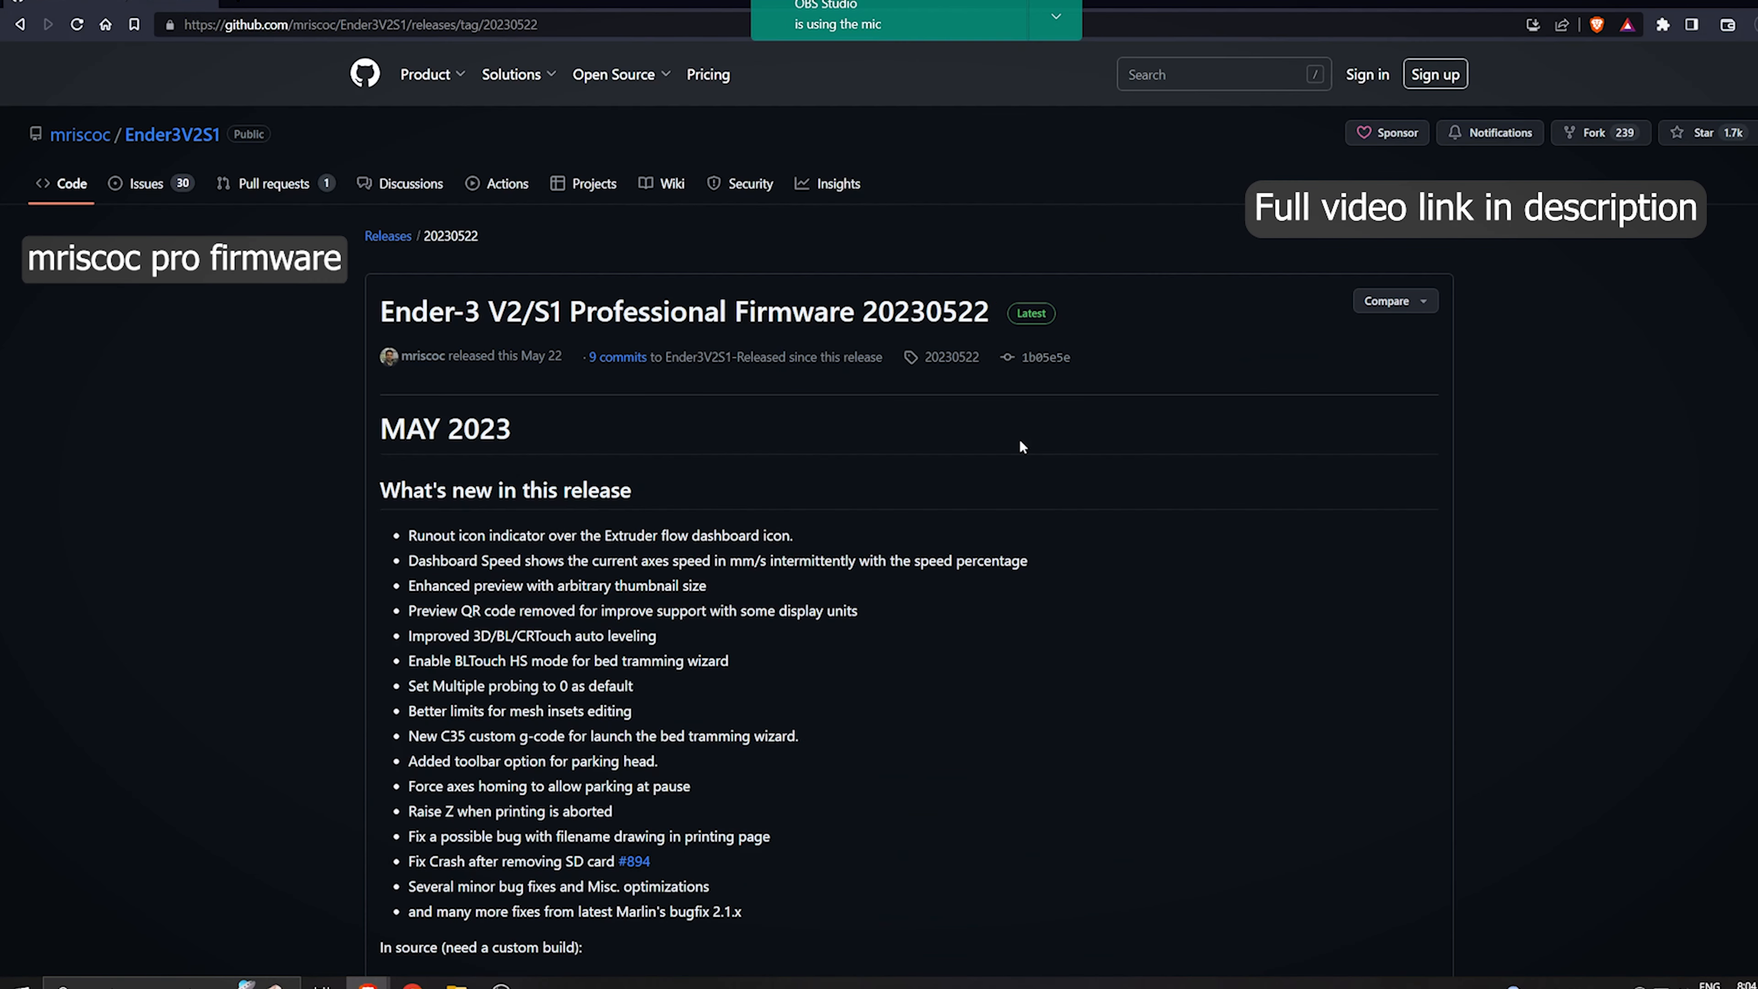
{"action": "scroll", "scroll_direction": "down", "scroll_amount": 3}
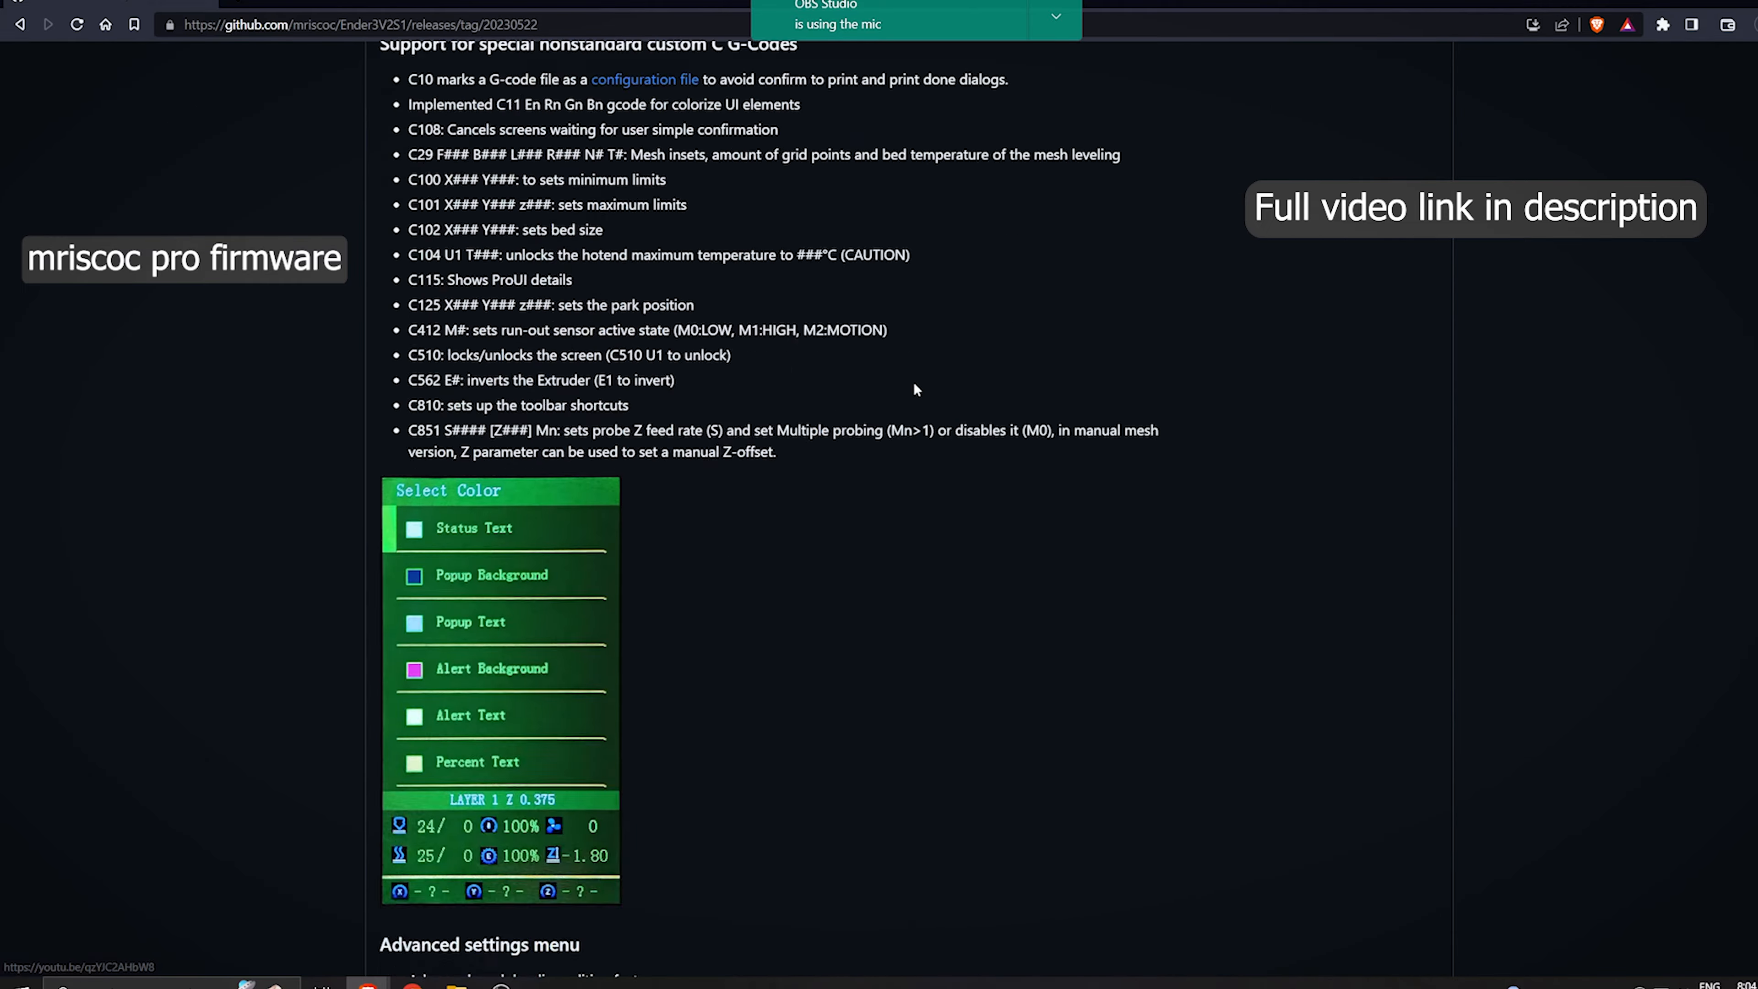
{"action": "scroll", "scroll_direction": "down", "scroll_amount": 3}
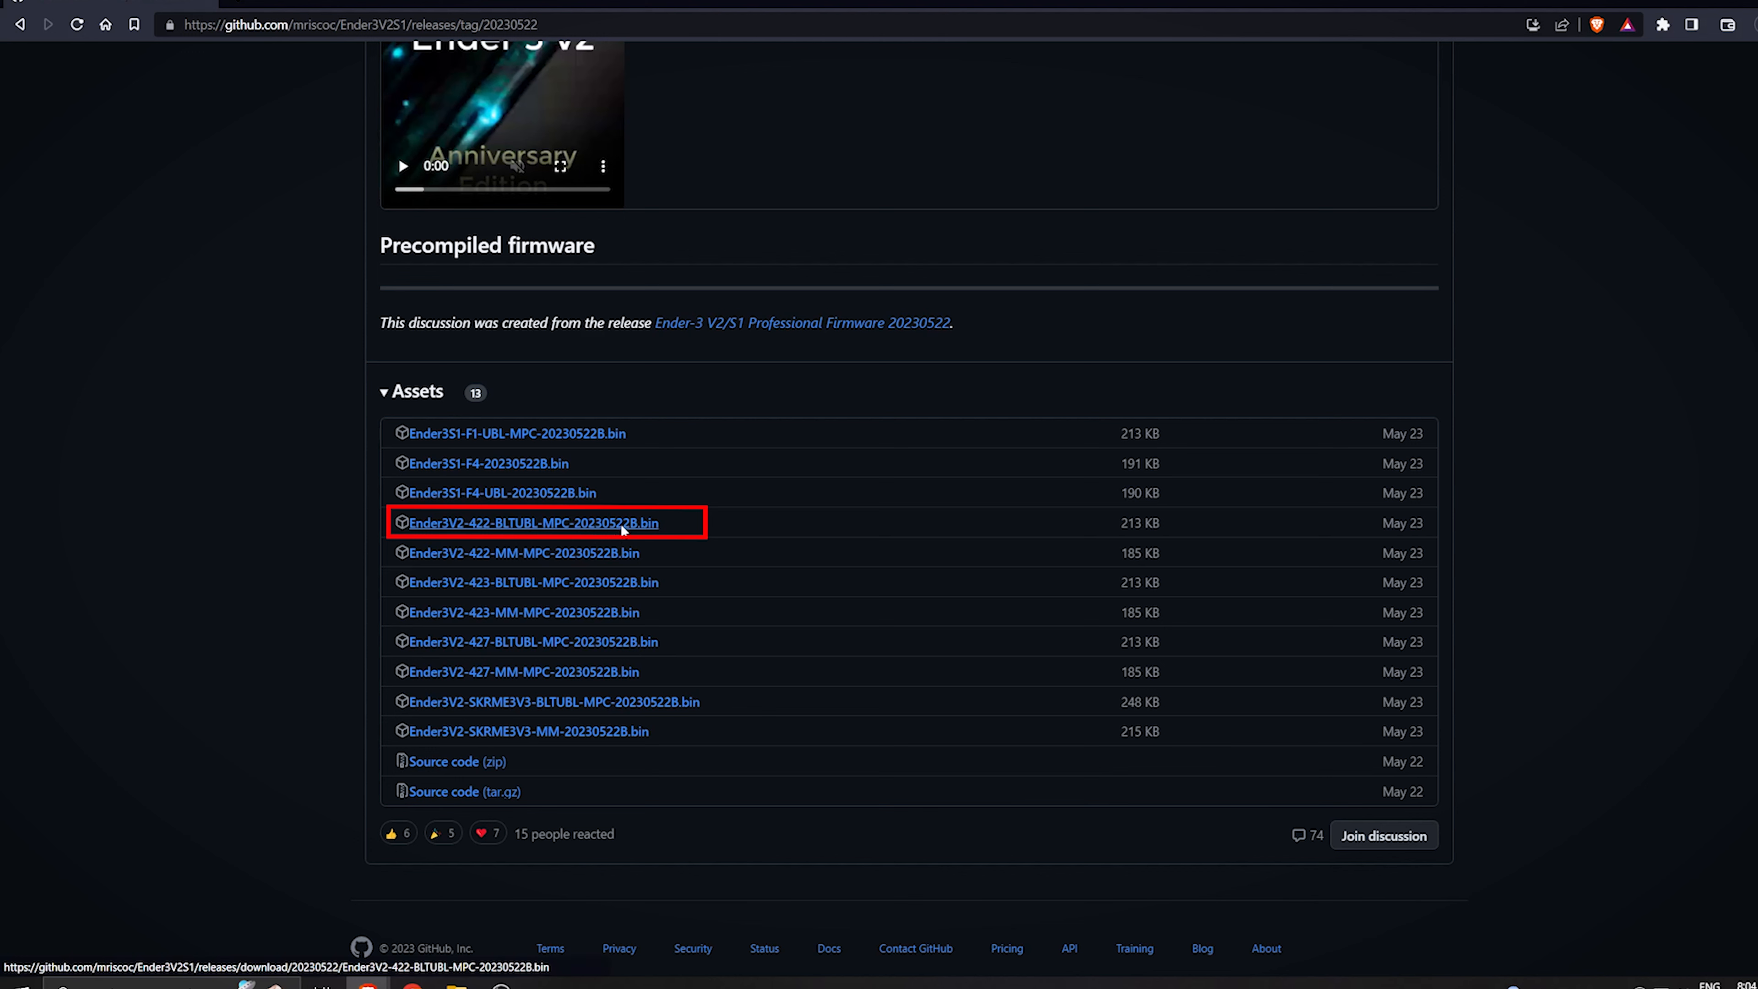
{"action": "left_click", "coordinate": [531, 522]}
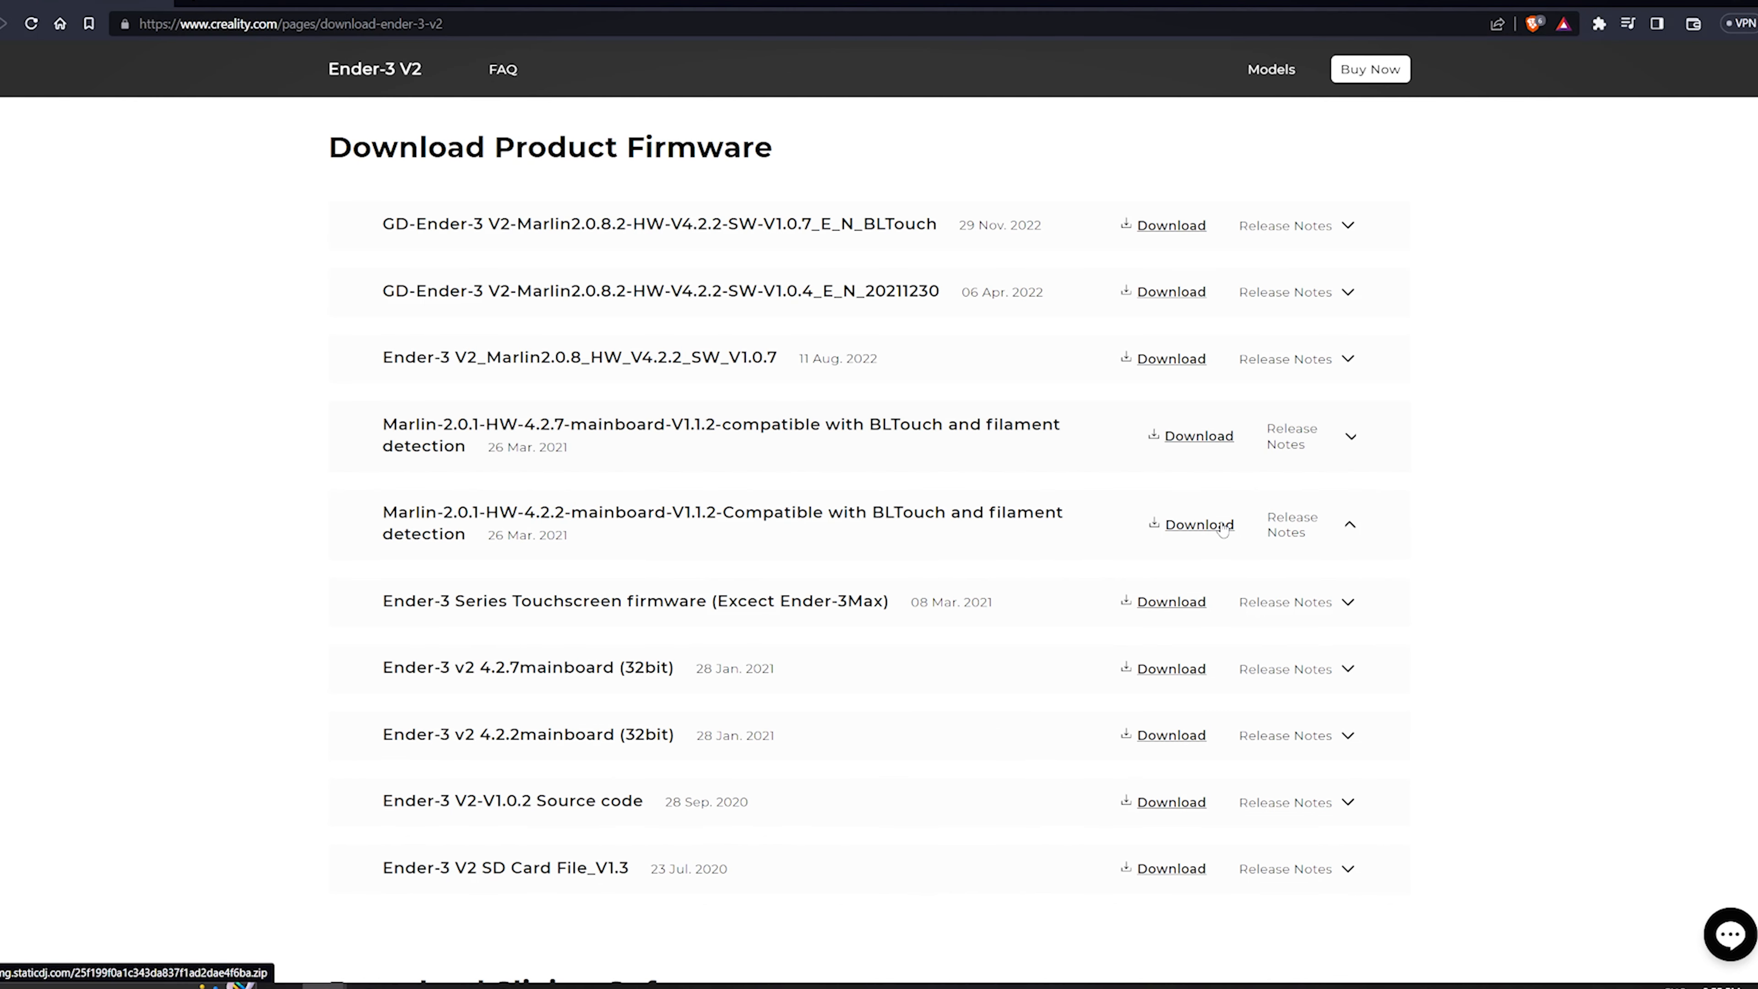
Step: Download the Marlin-2.0.1 HW-4.2.2 mainboard BLTouch-compatible firmware from Creality
{"action": "left_click", "coordinate": [1198, 524]}
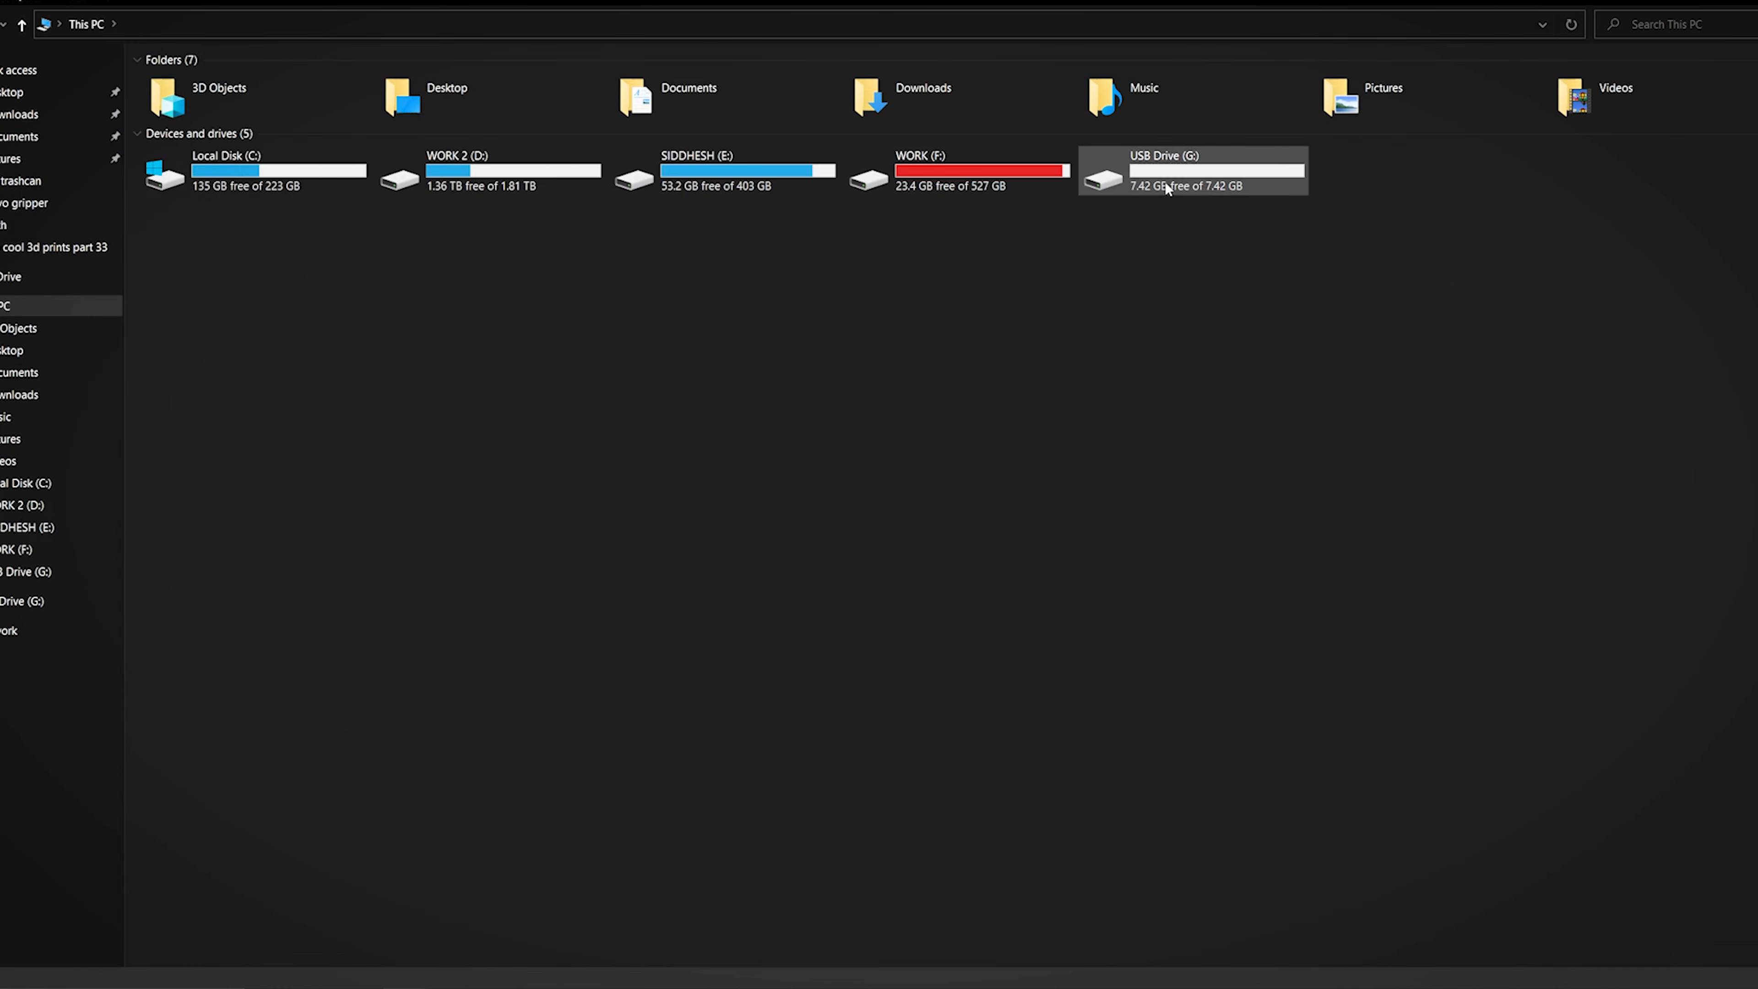
Step: Open the empty USB Drive (G:) from This PC
{"action": "double_click", "coordinate": [1162, 170]}
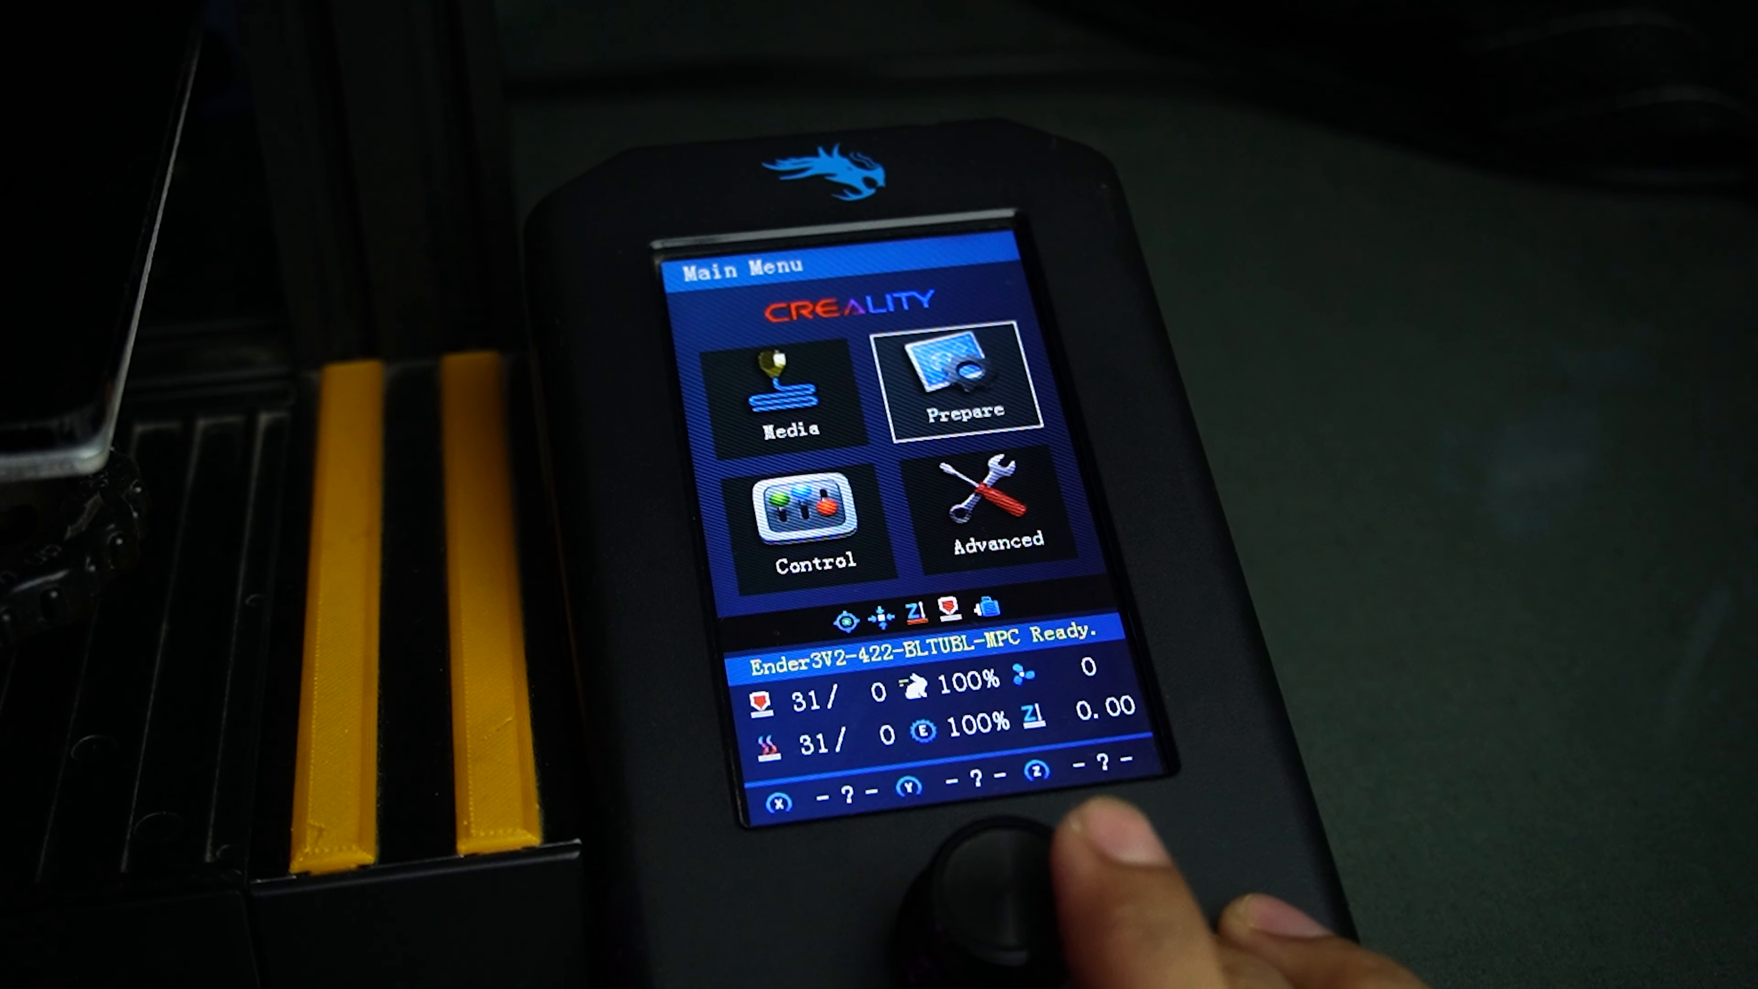
Step: Run Auto Build Mesh from the Prepare menu to probe the bed with the BLTouch
{"action": "left_click", "coordinate": [962, 380]}
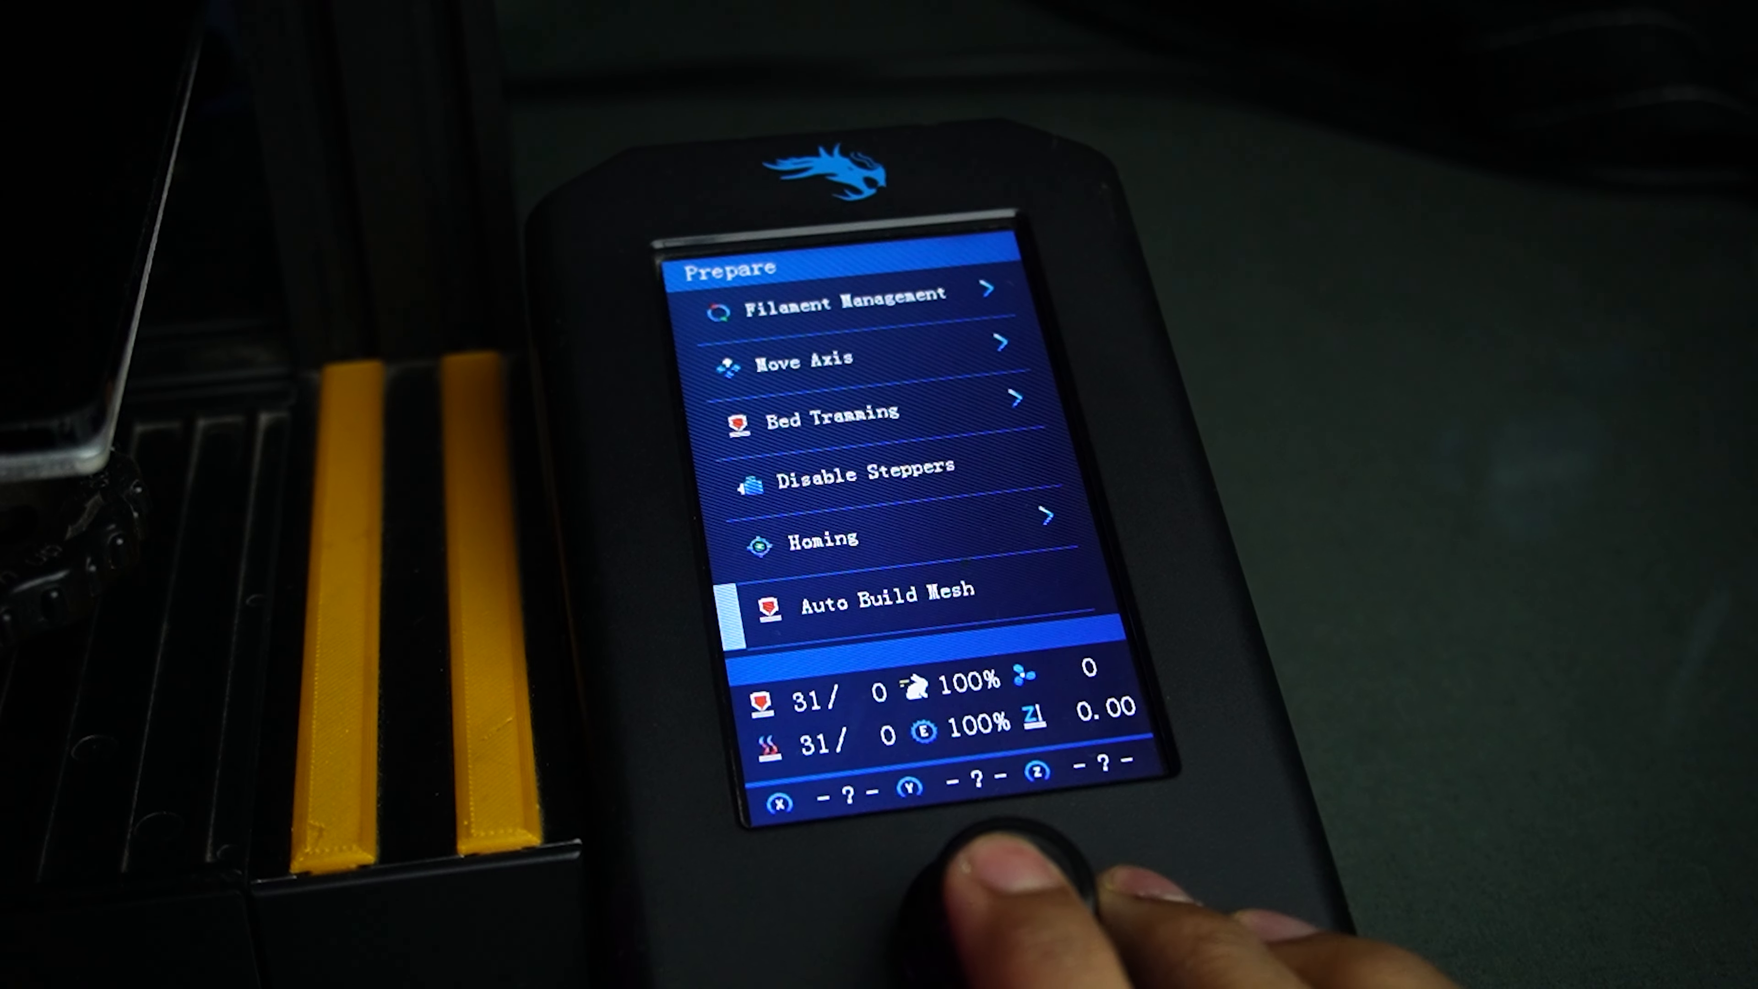
{"action": "left_click", "coordinate": [885, 590]}
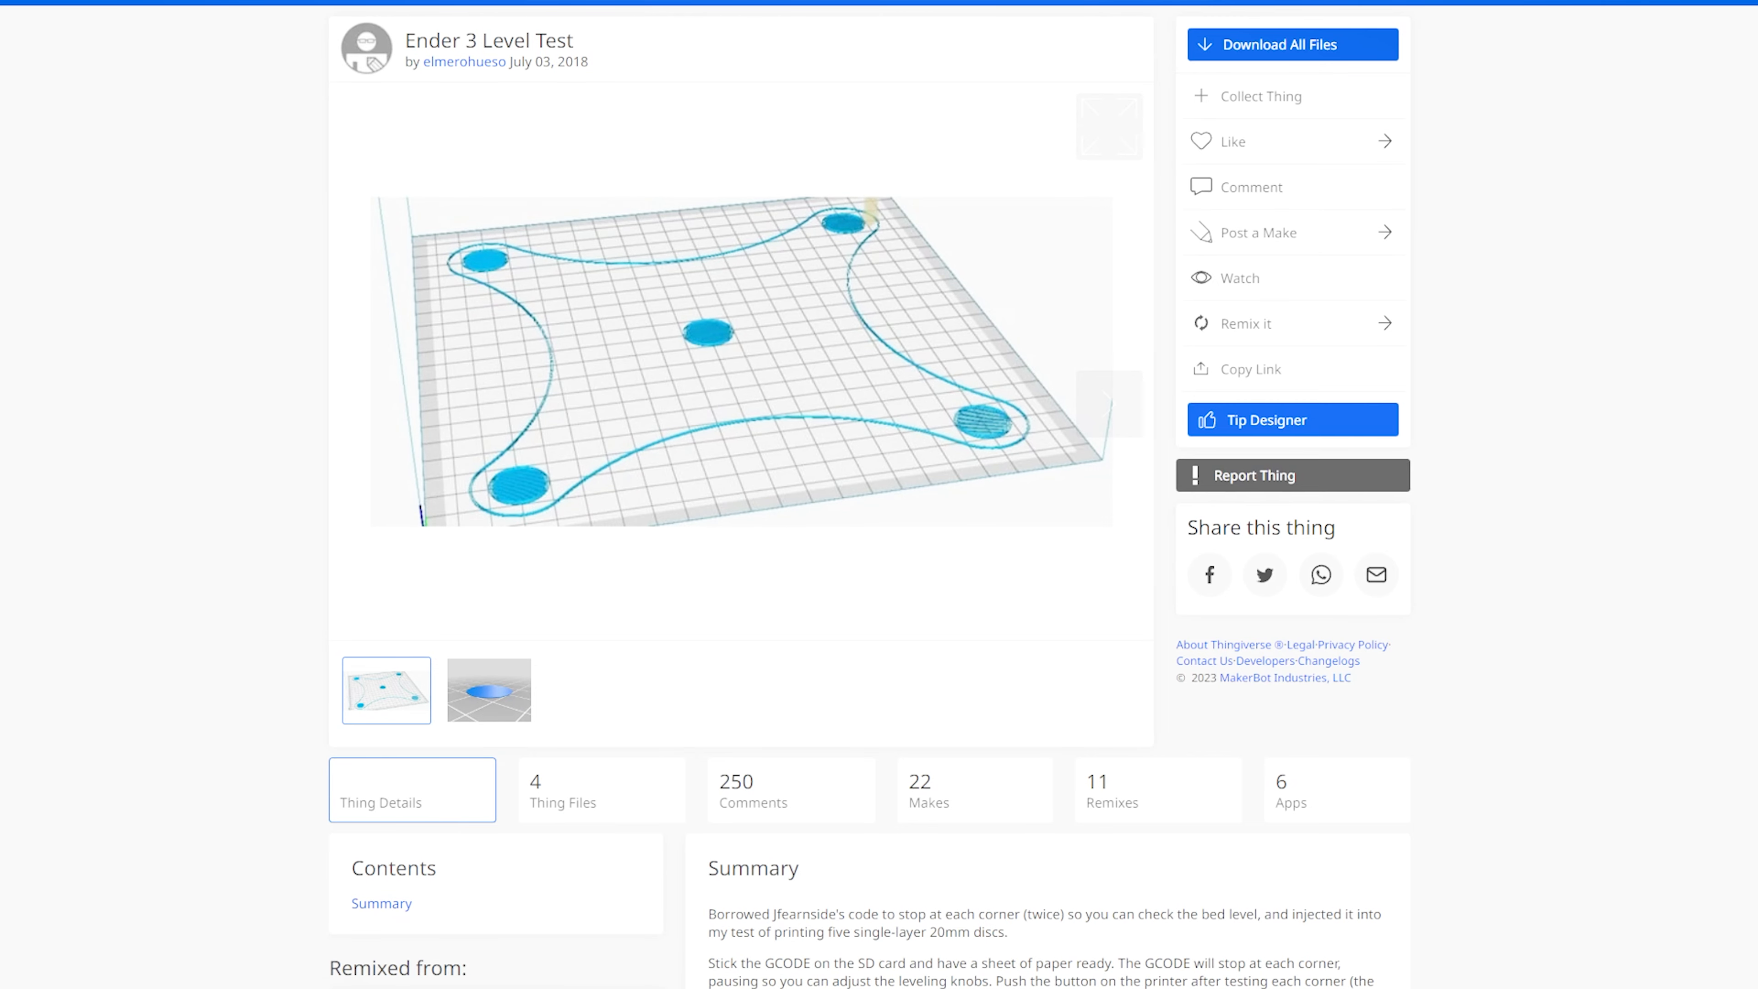
Step: Slice the bed level test model and start it printing from Media
{"action": "left_click", "coordinate": [600, 789]}
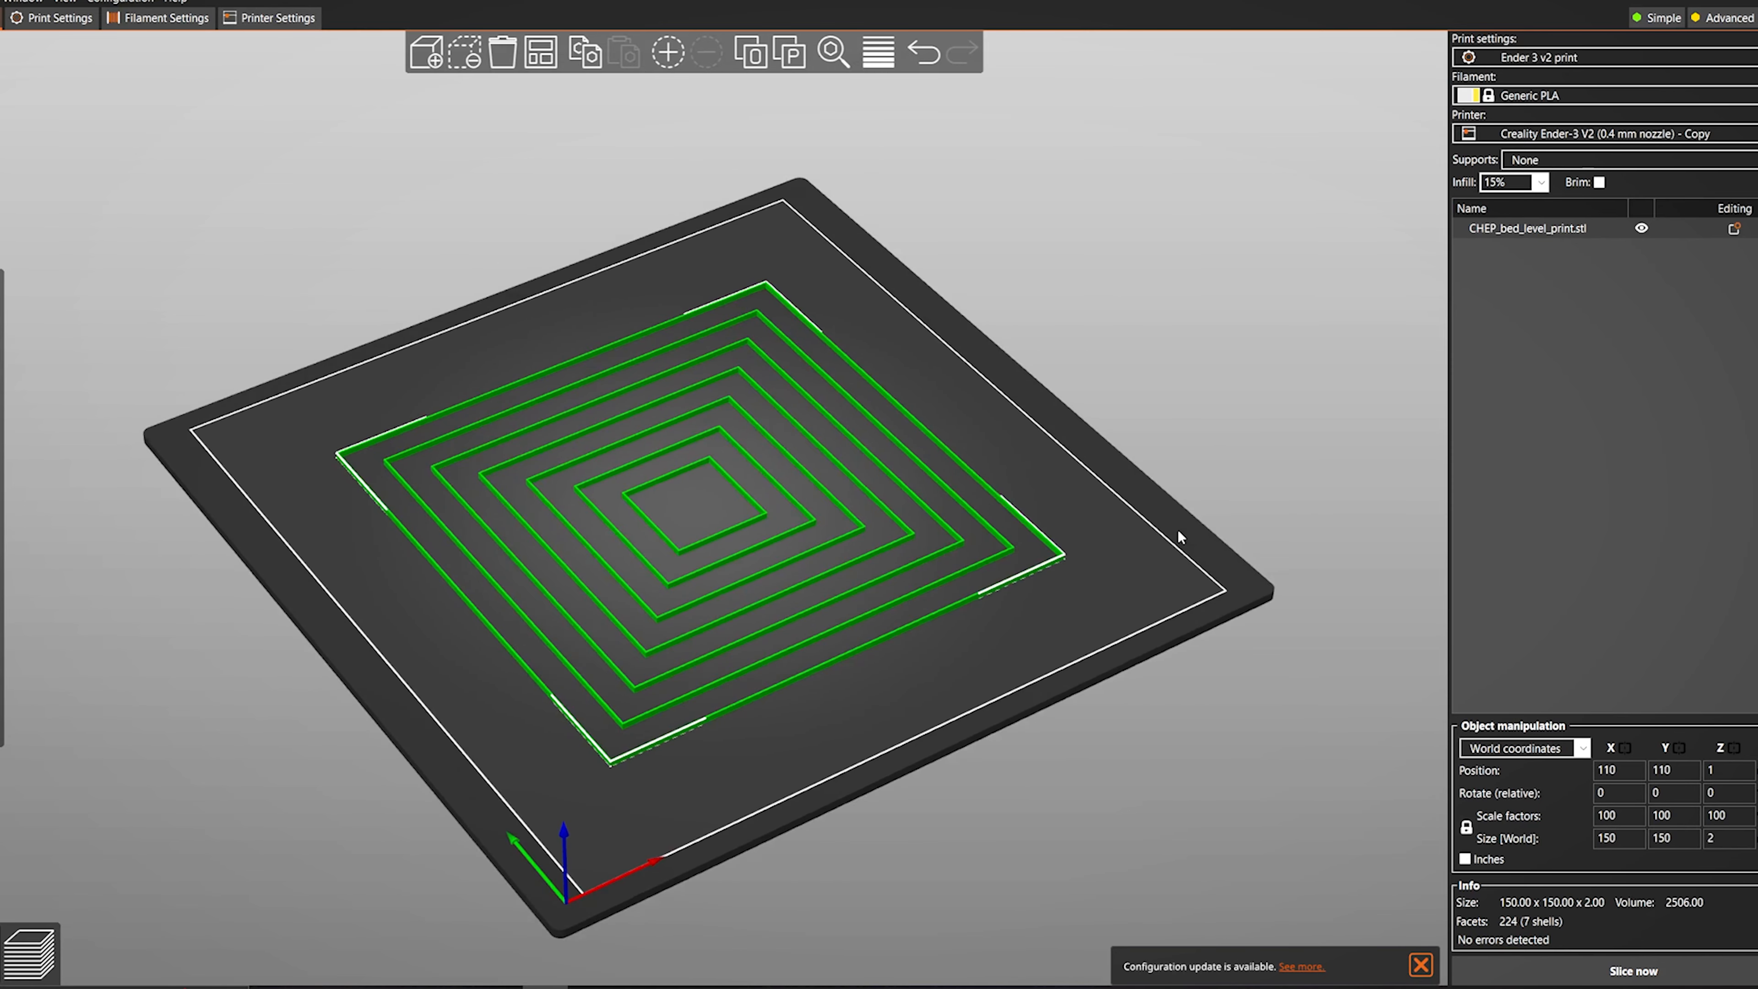
{"action": "left_click", "coordinate": [1632, 970]}
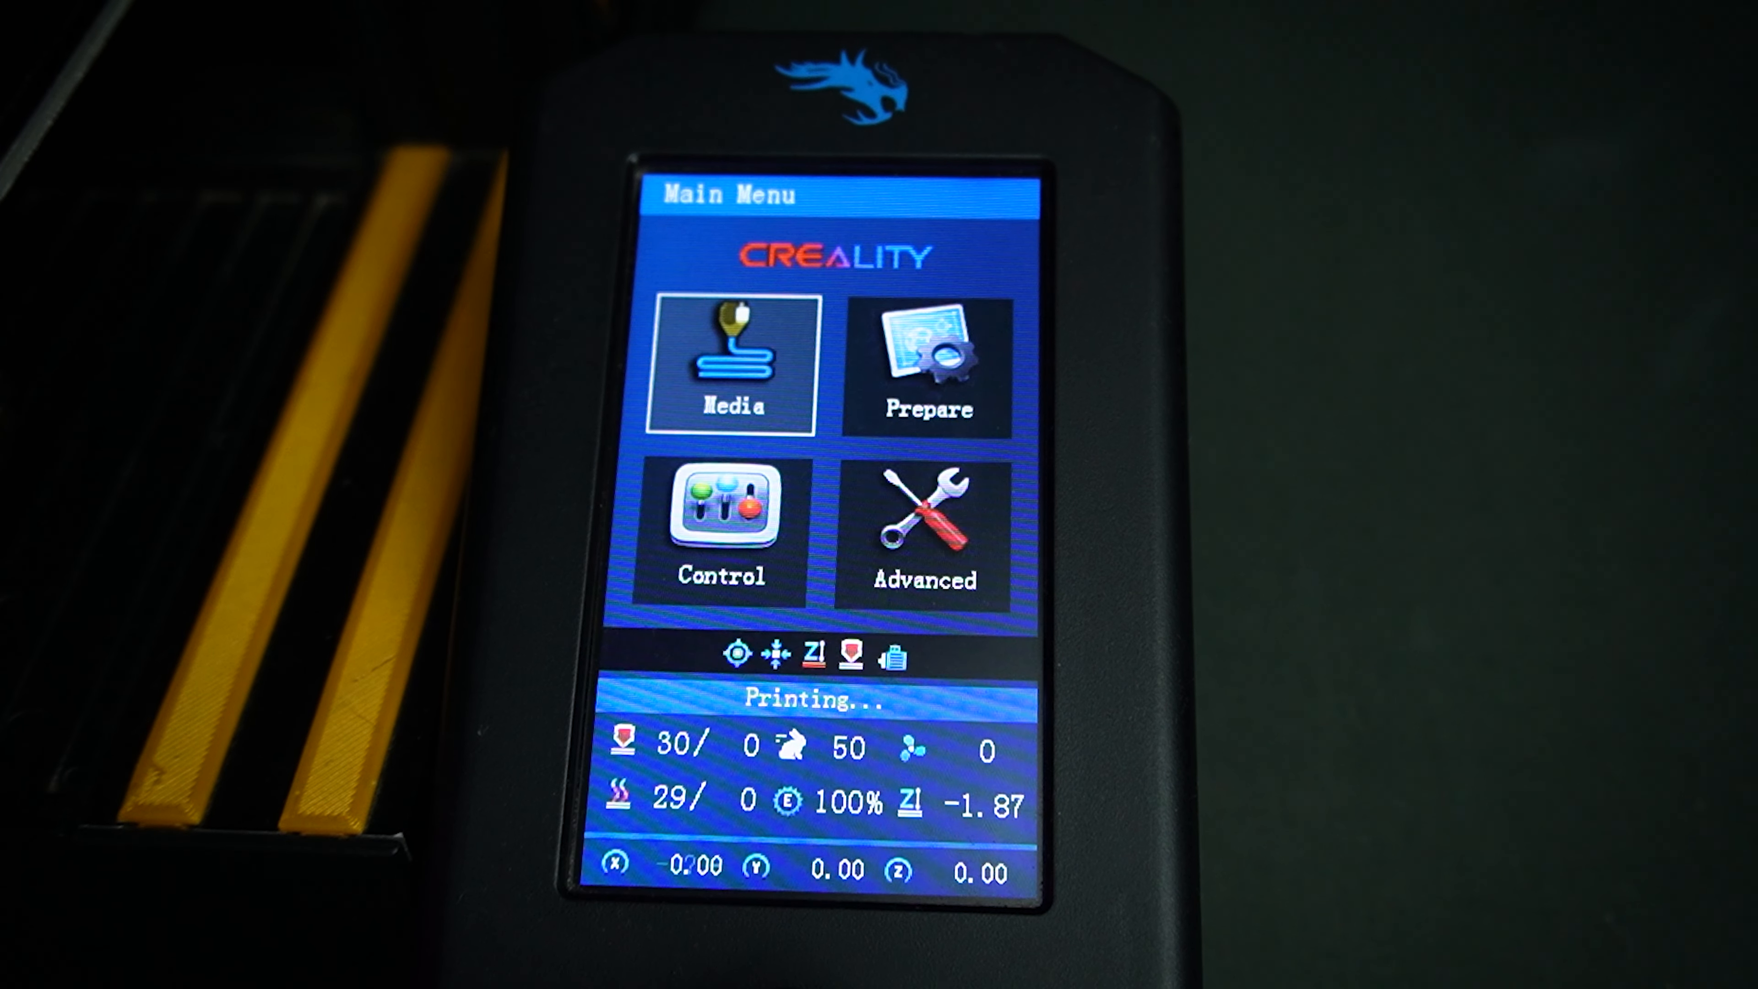
Step: Store the -1.87 Z-offset via Advanced settings and return to the main menu
{"action": "left_click", "coordinate": [923, 527]}
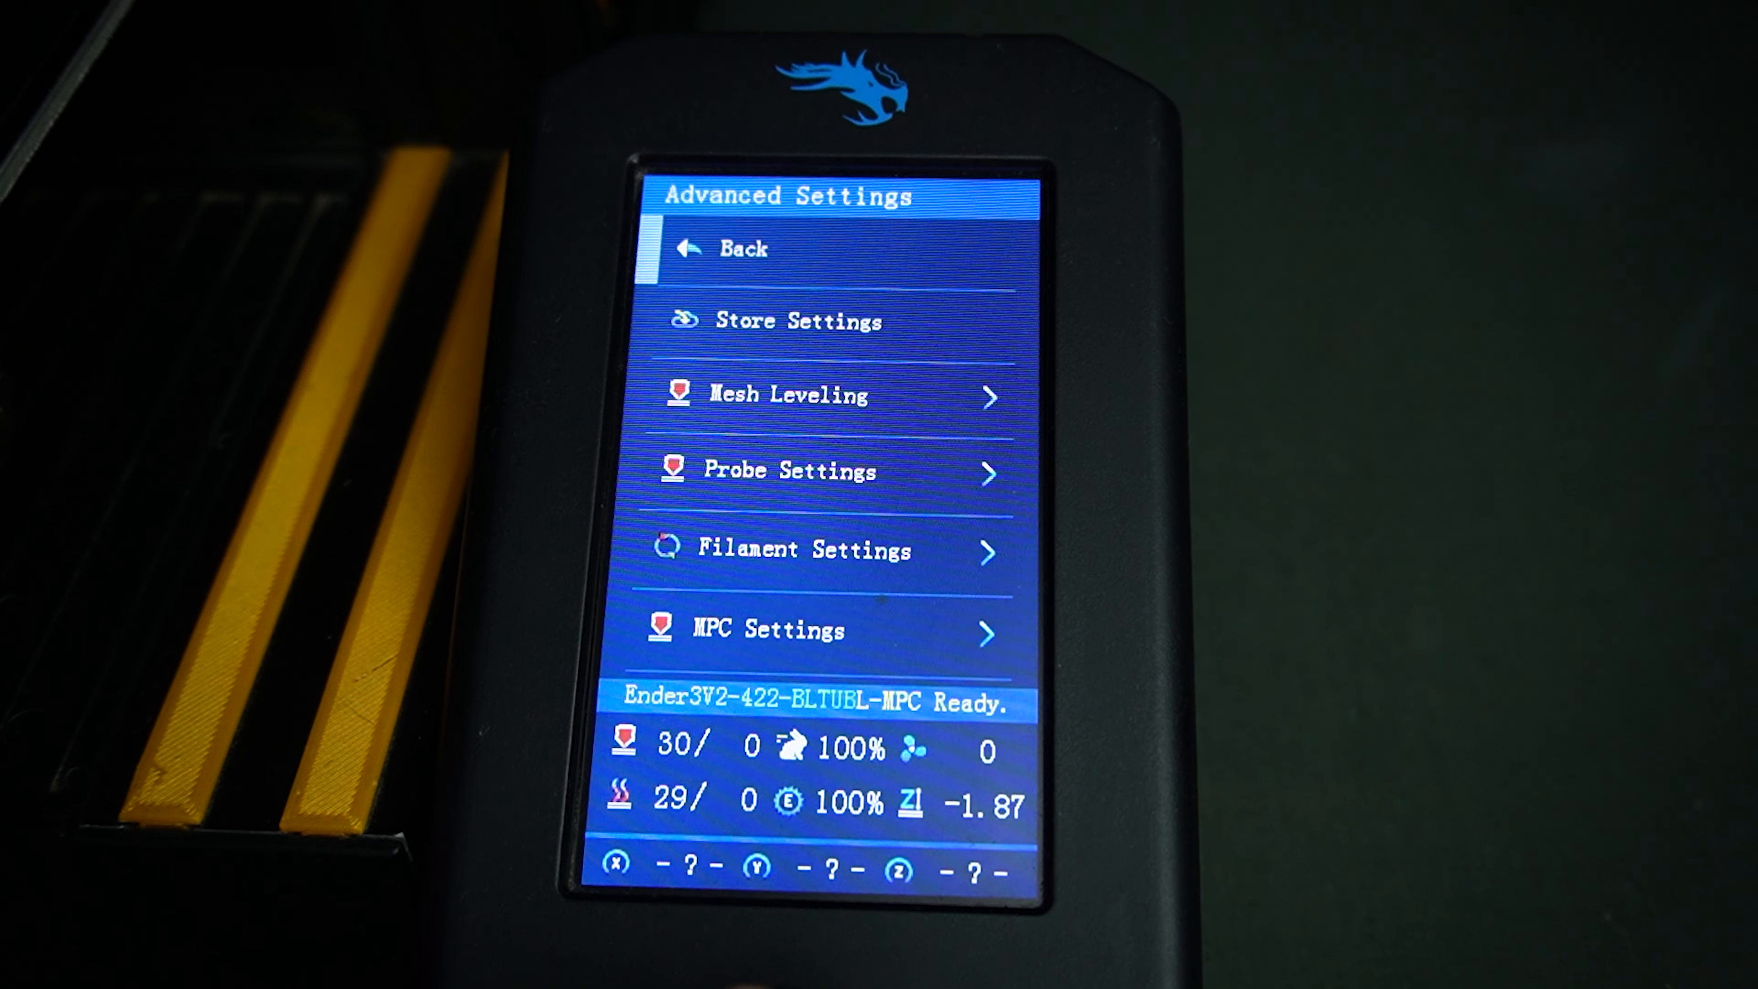
{"action": "left_click", "coordinate": [728, 248]}
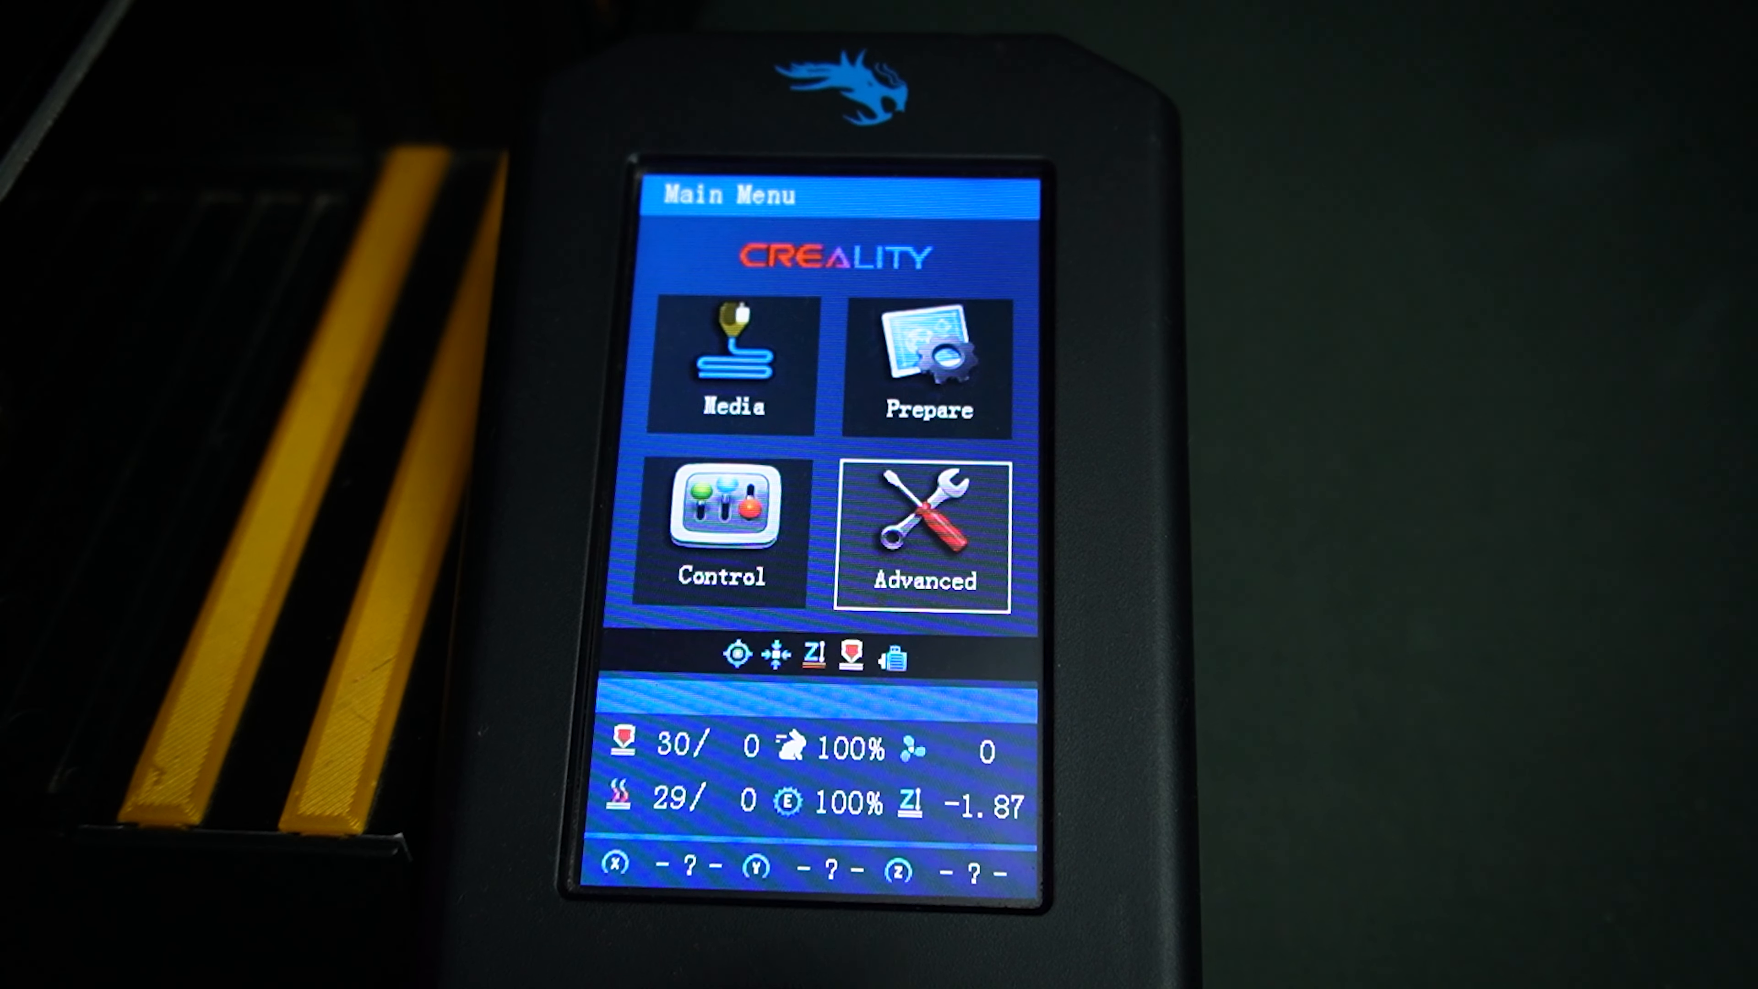